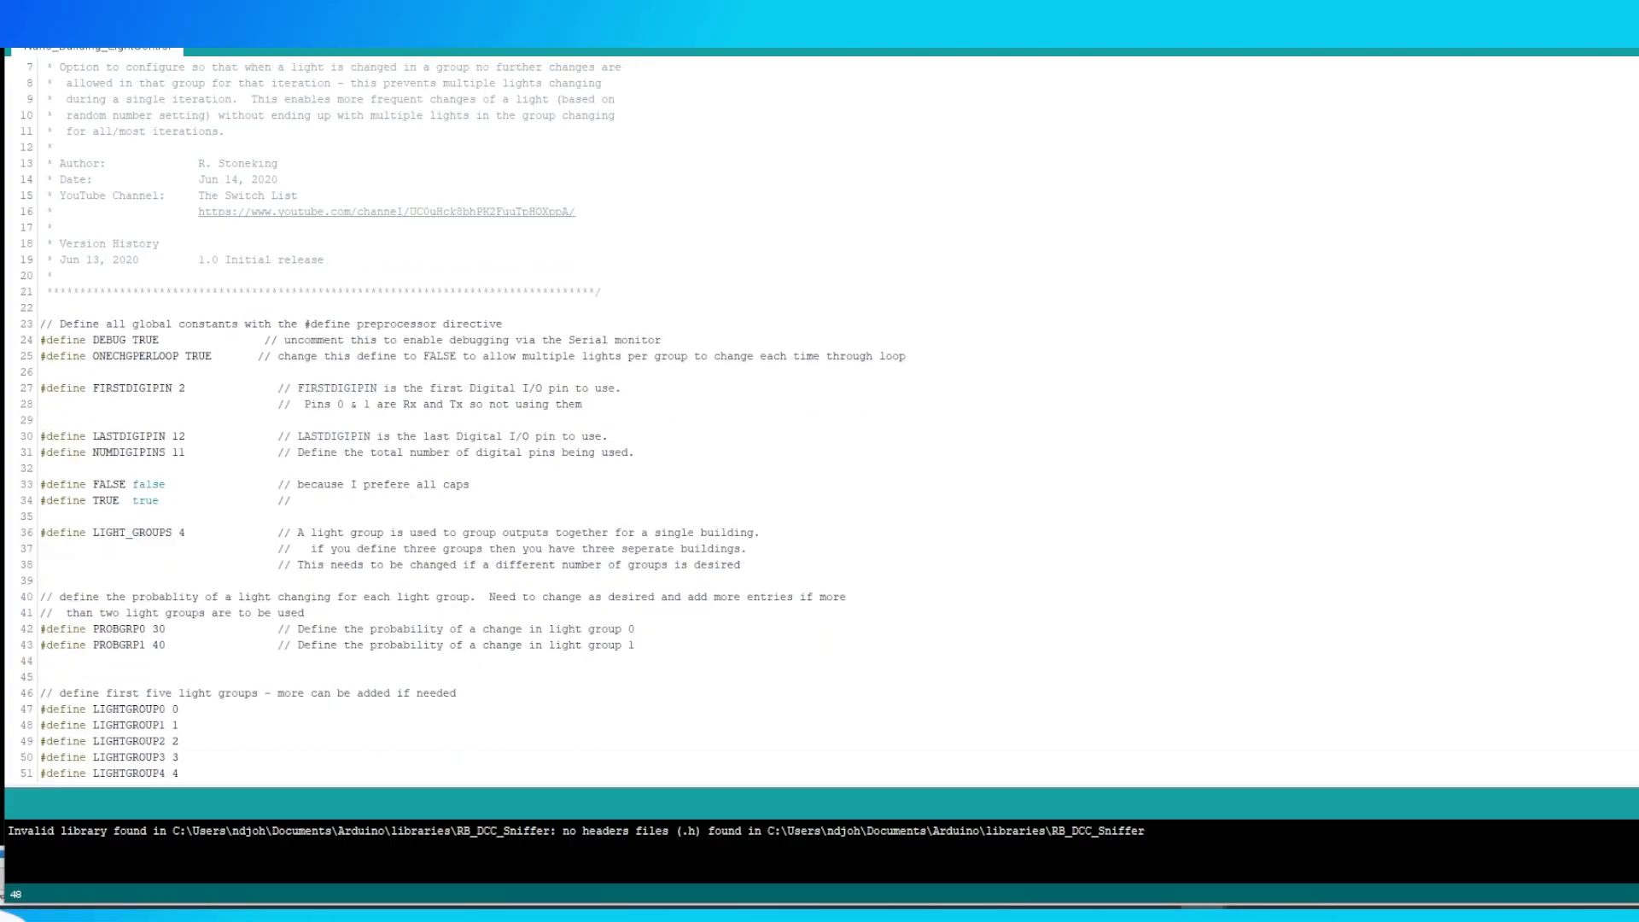
- Scroll through the Arduino / Timetables switchboard and open the BS Building Lights switch properties
scroll(down, 3)
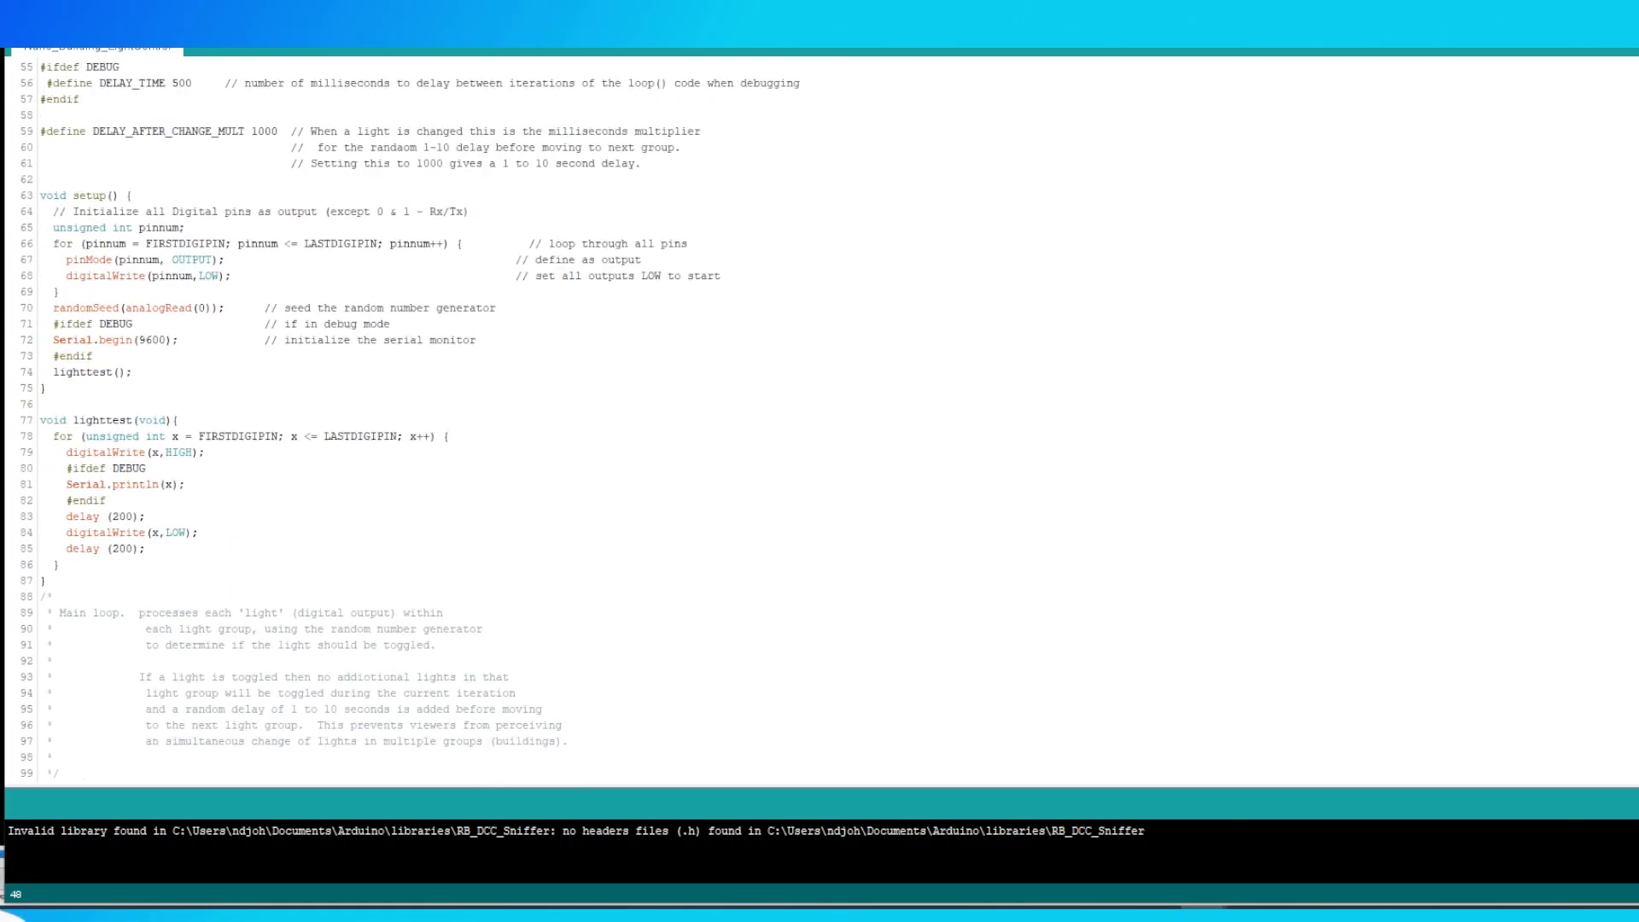
scroll(down, 3)
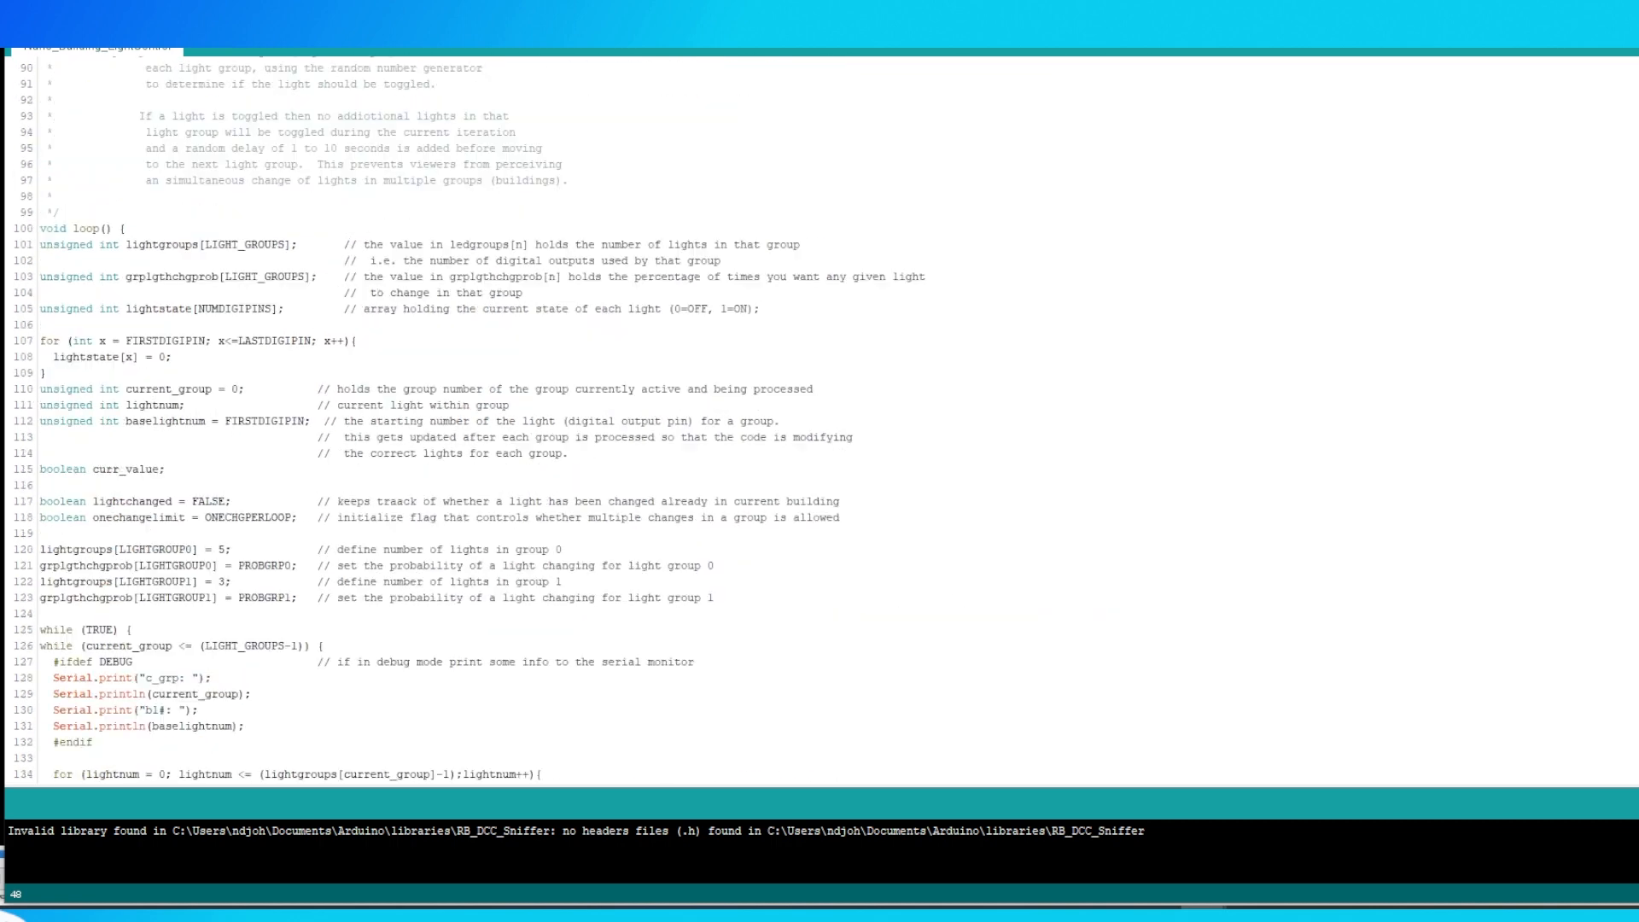
scroll(up, 3)
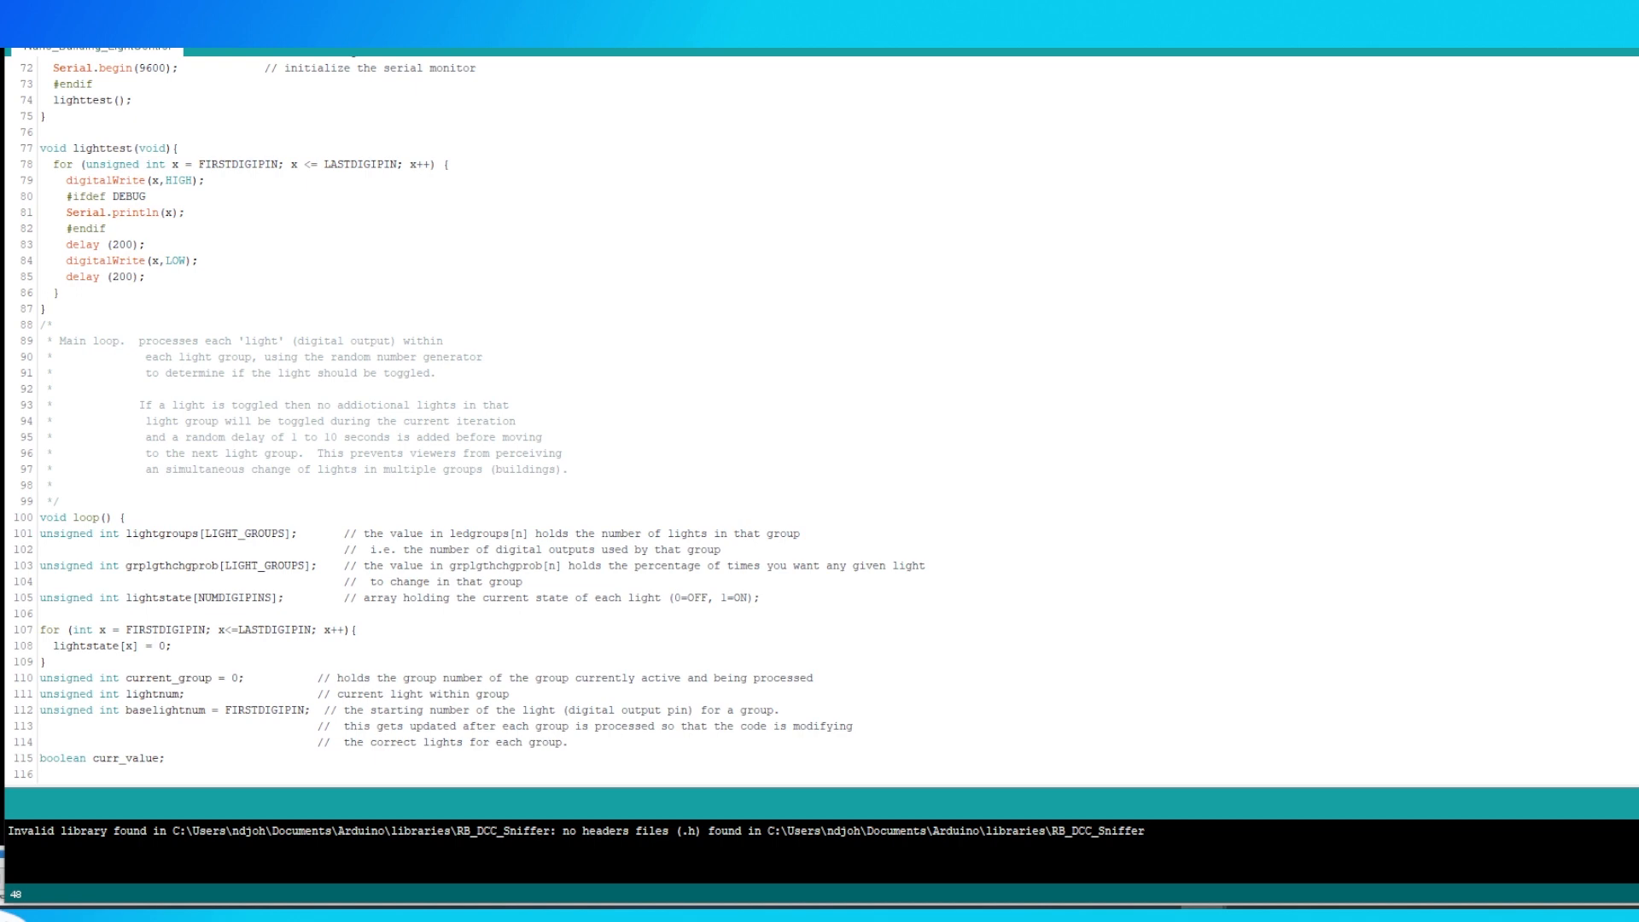
scroll(down, 3)
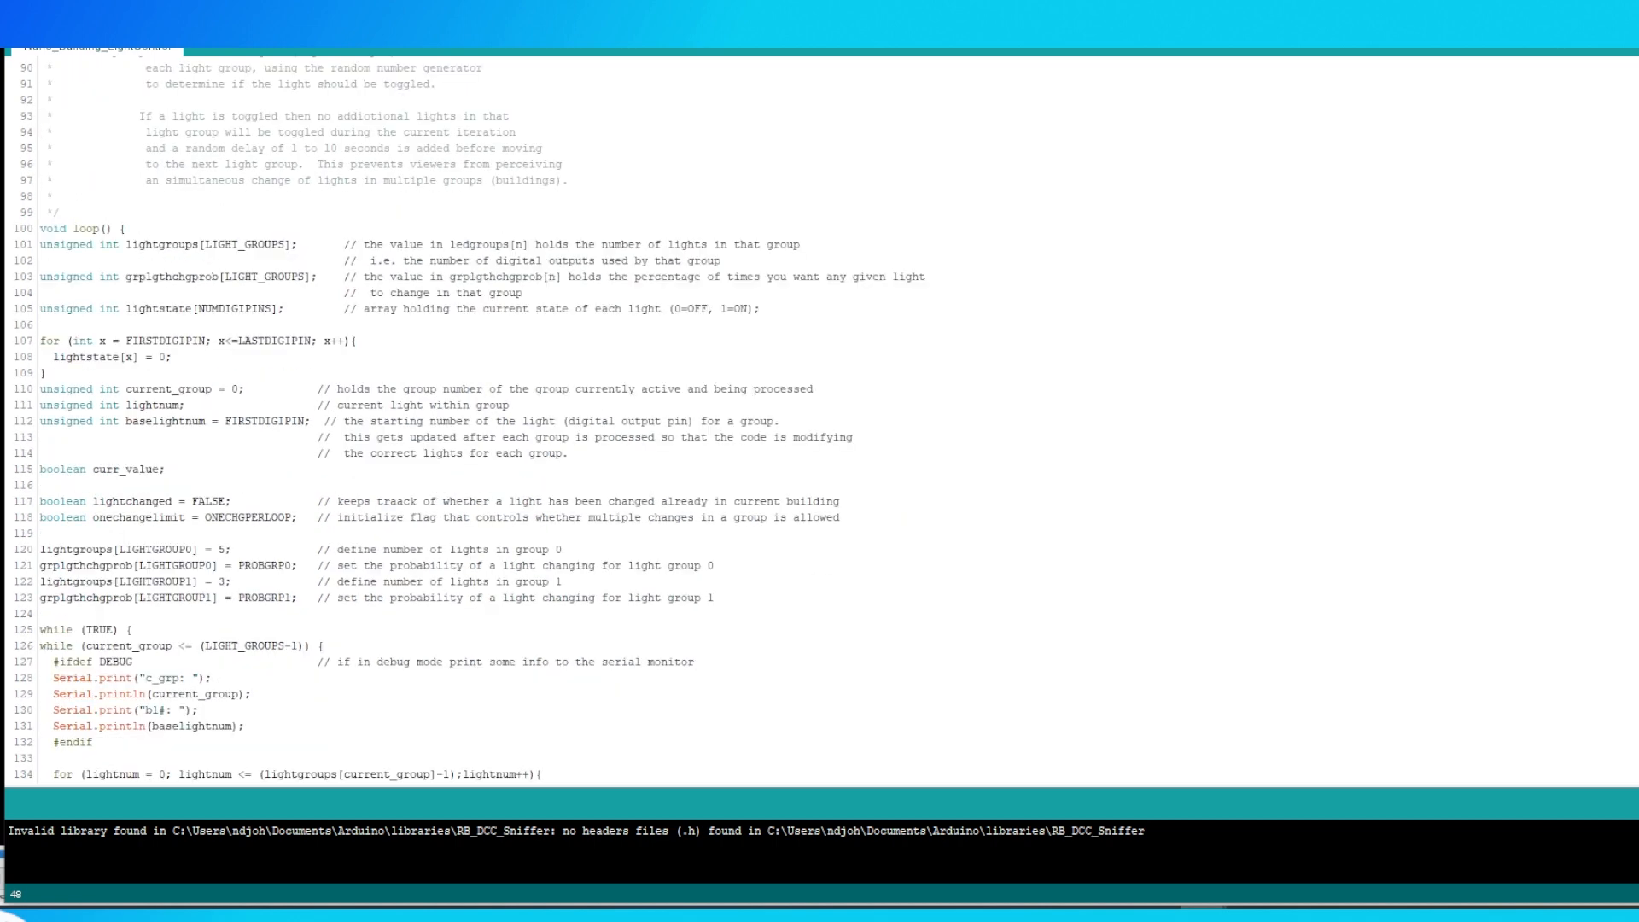
scroll(down, 3)
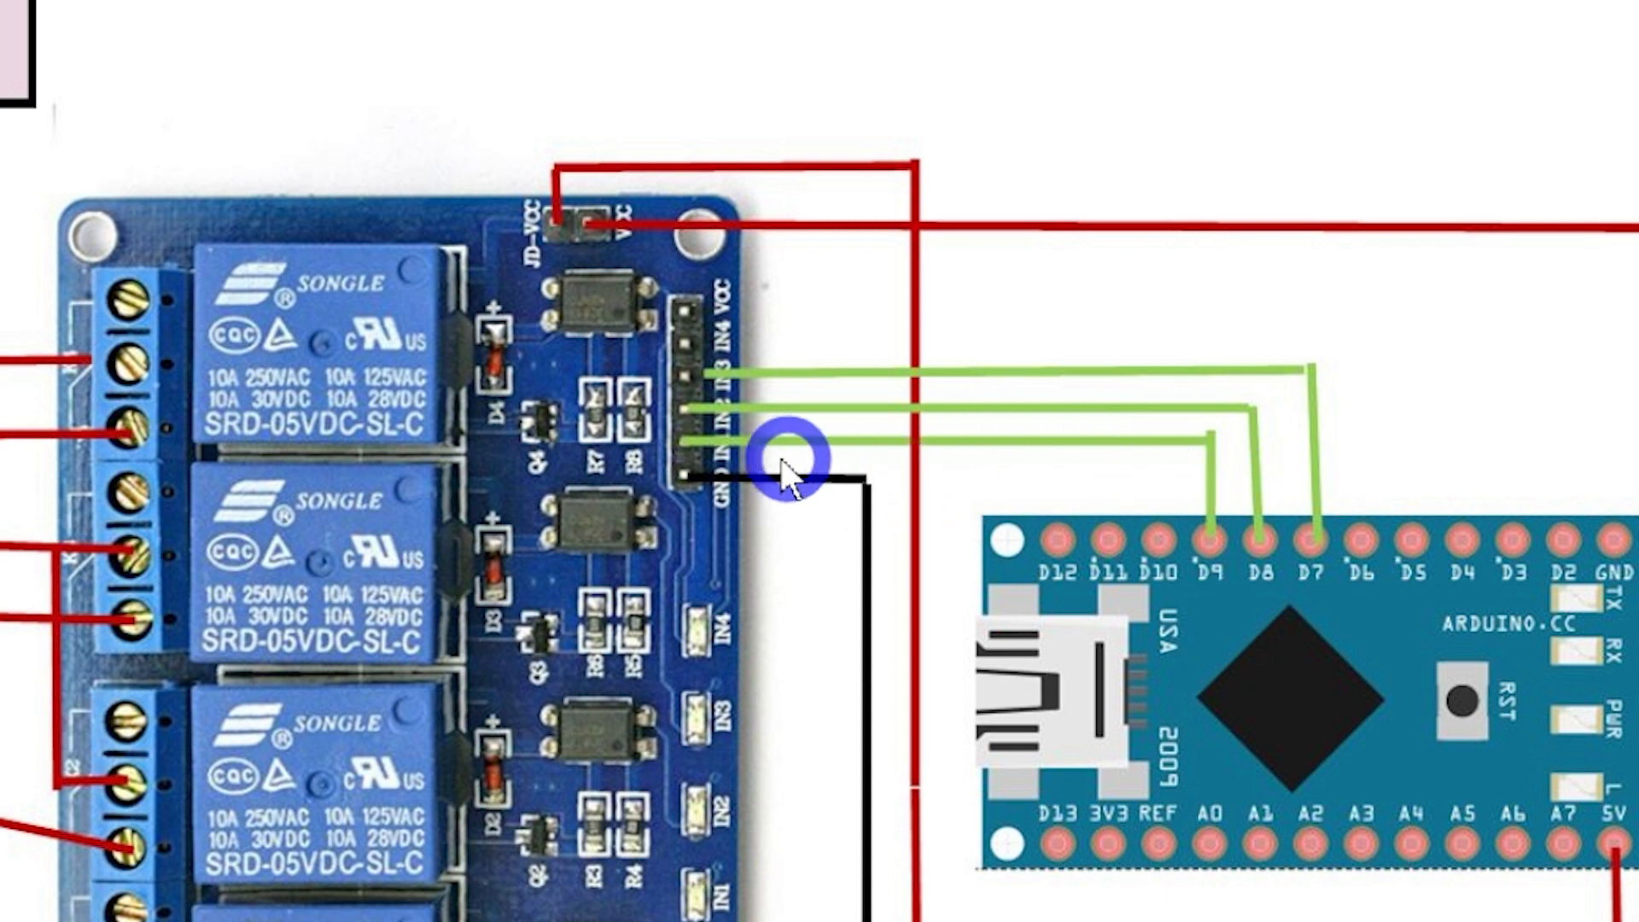
mouse_move(769, 457)
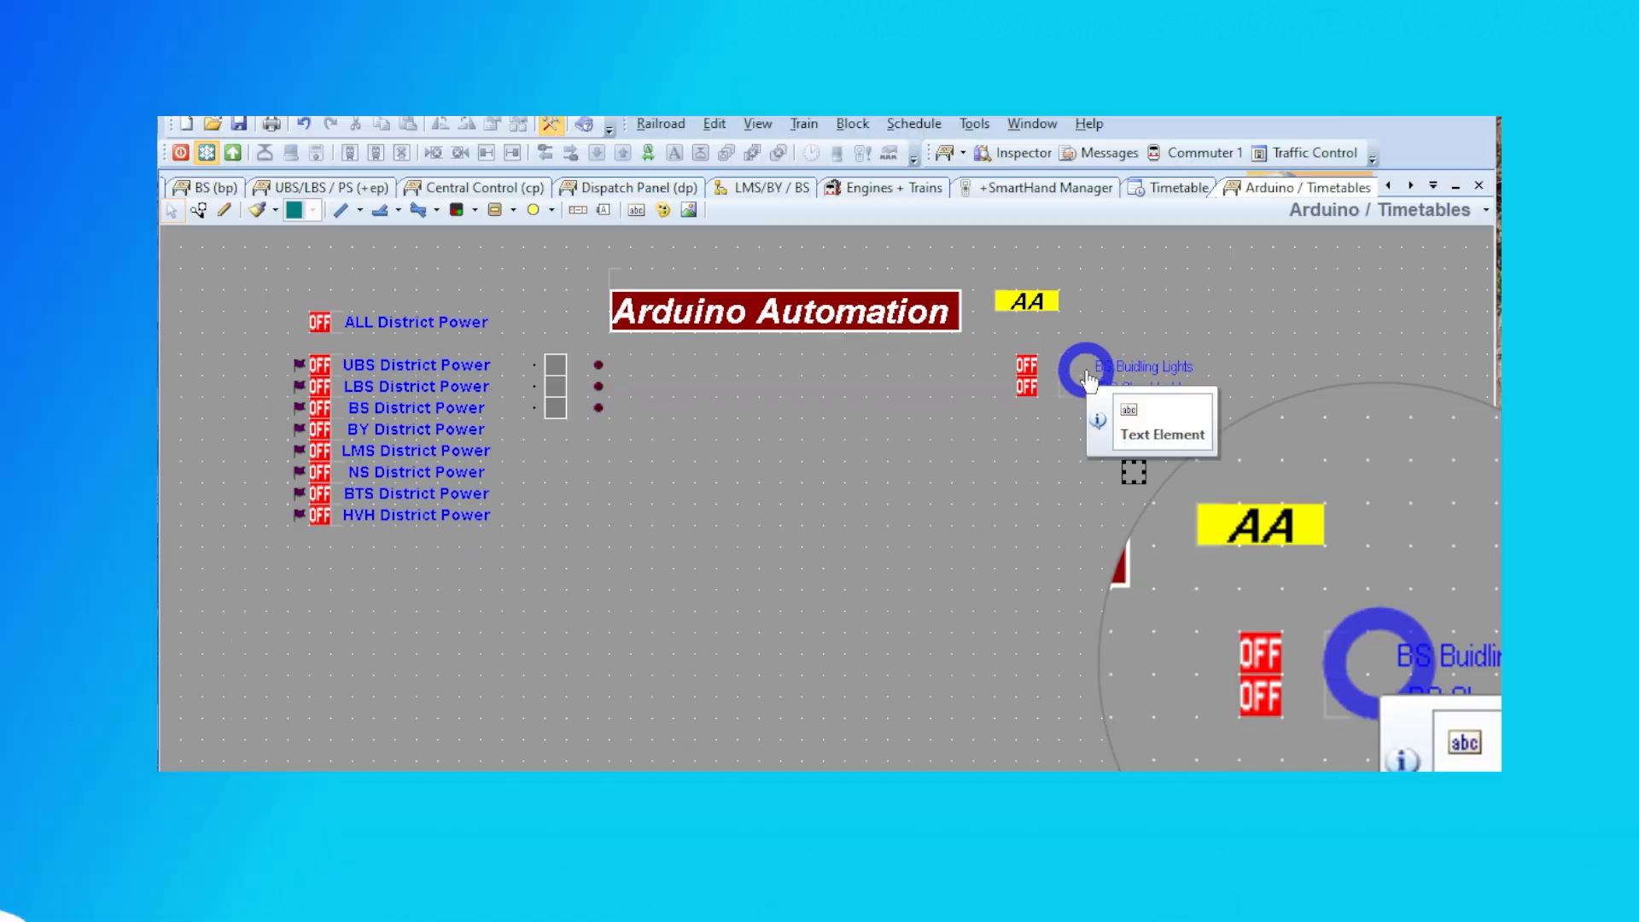
double_click(1078, 372)
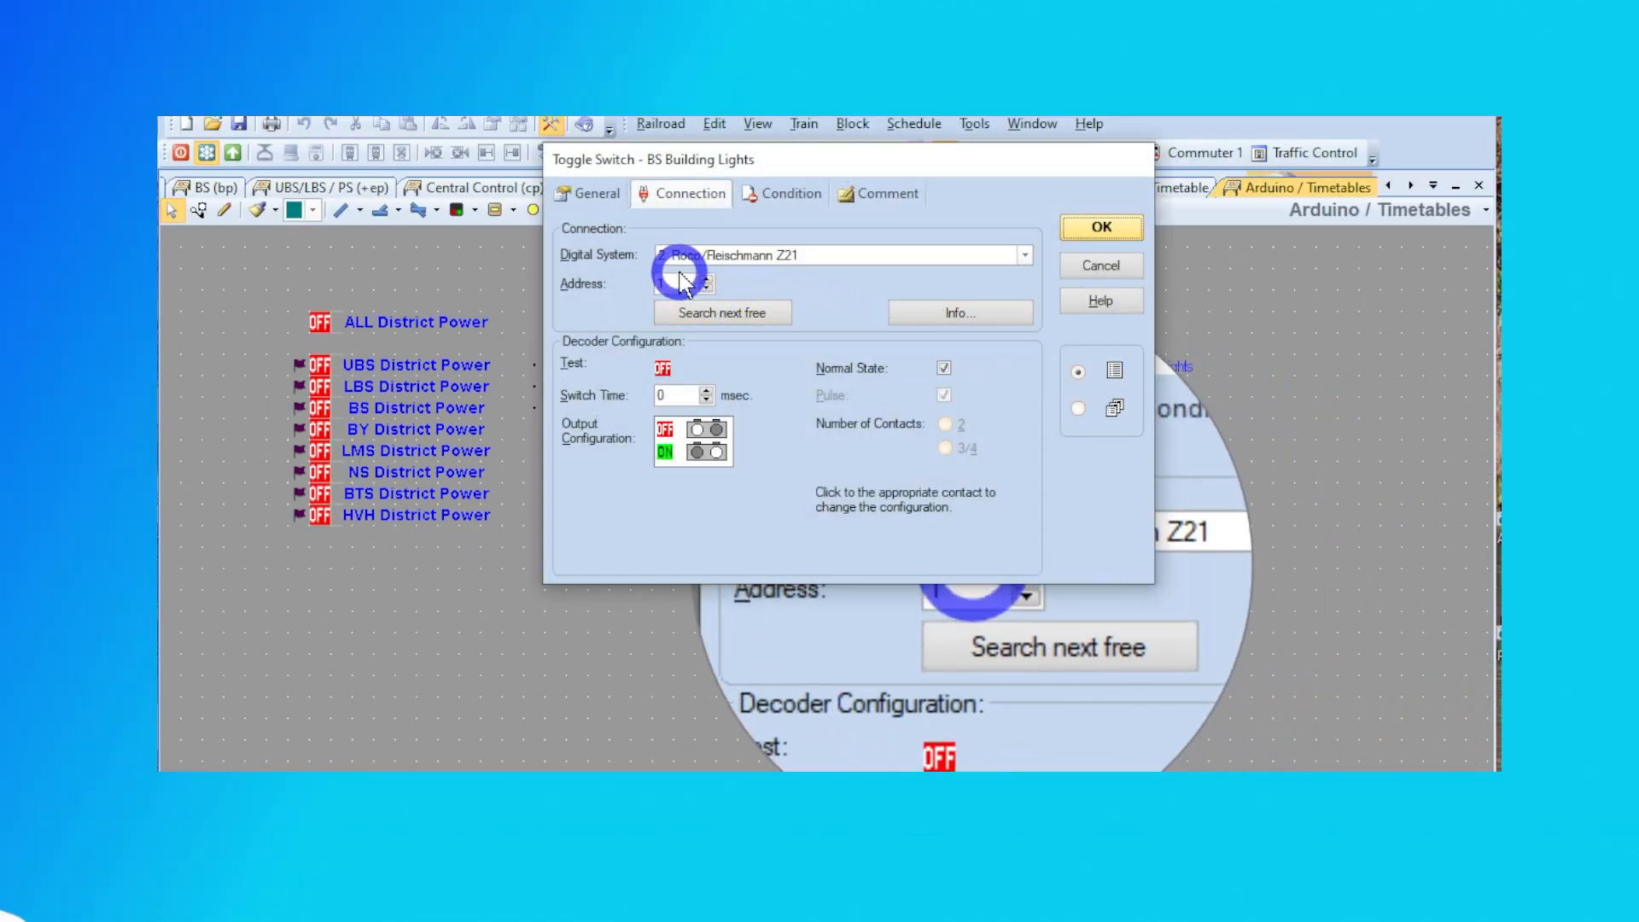
- Assign the BS Building Lights switch the next free Z21 address, 1
click(723, 313)
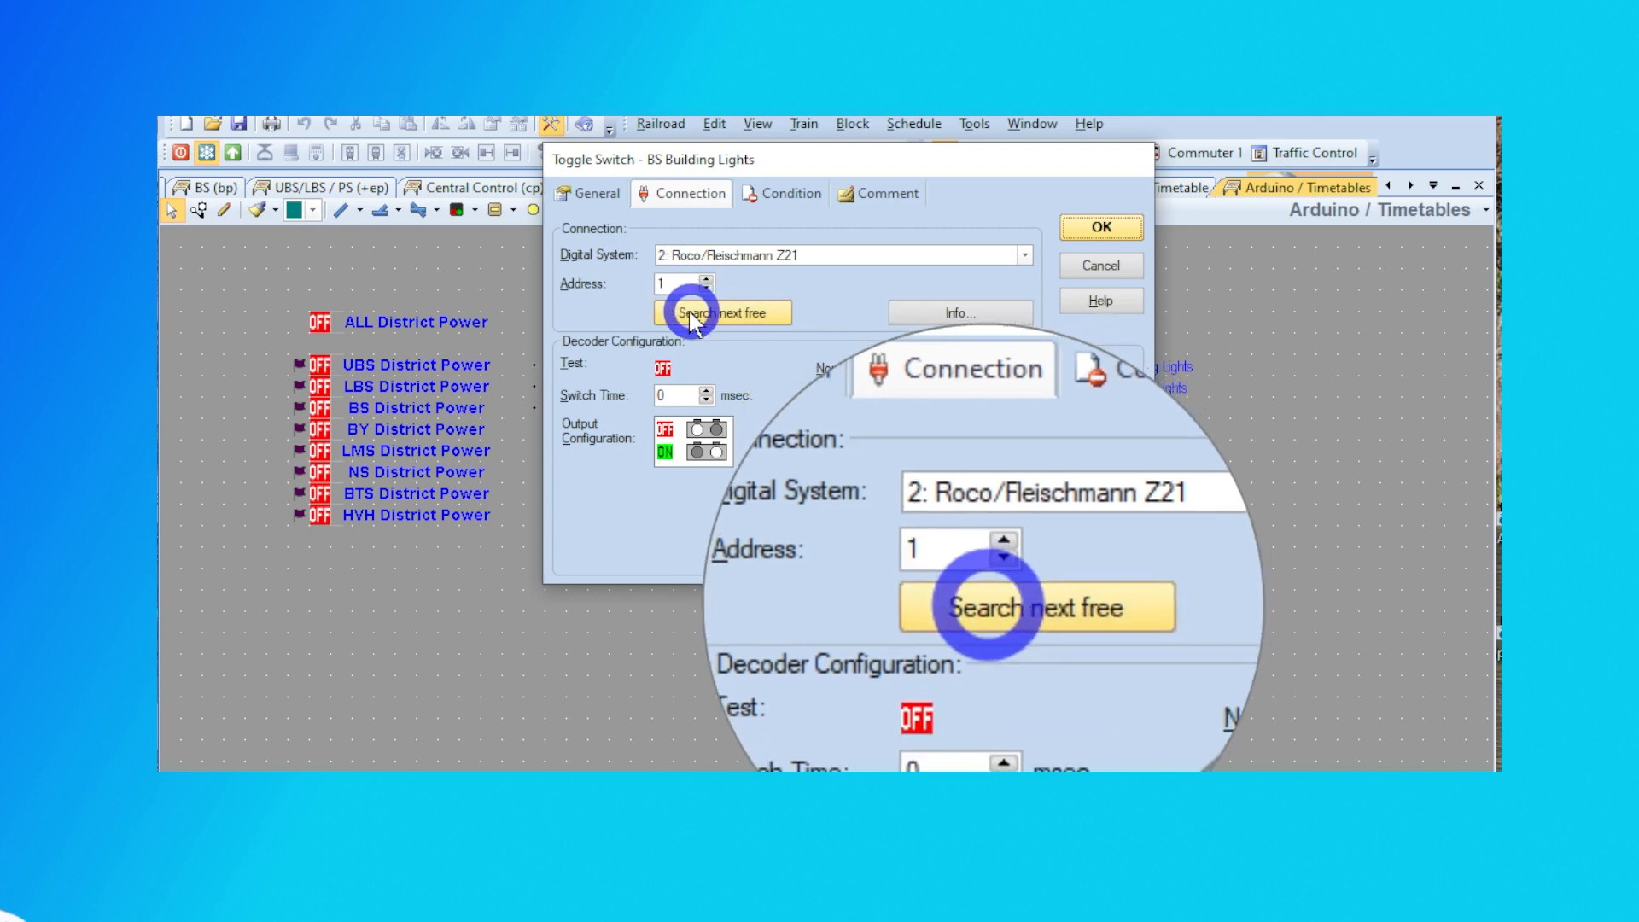